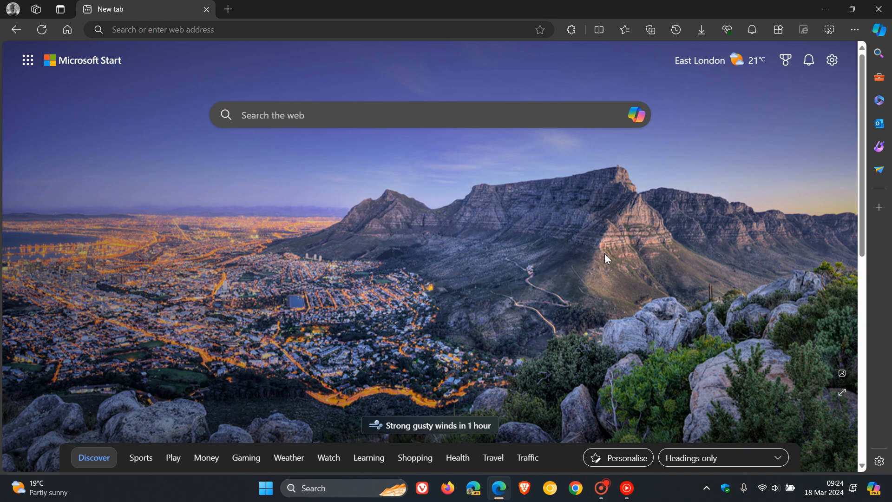
mouse_move(635, 231)
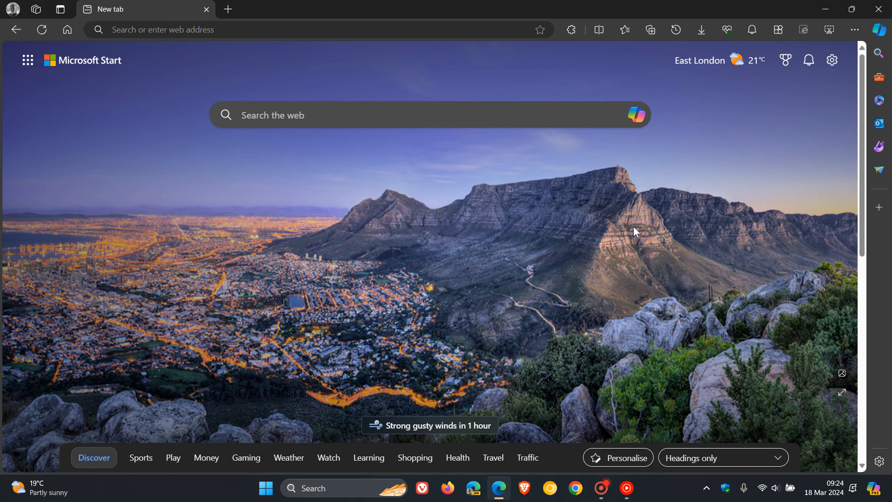
mouse_move(671, 256)
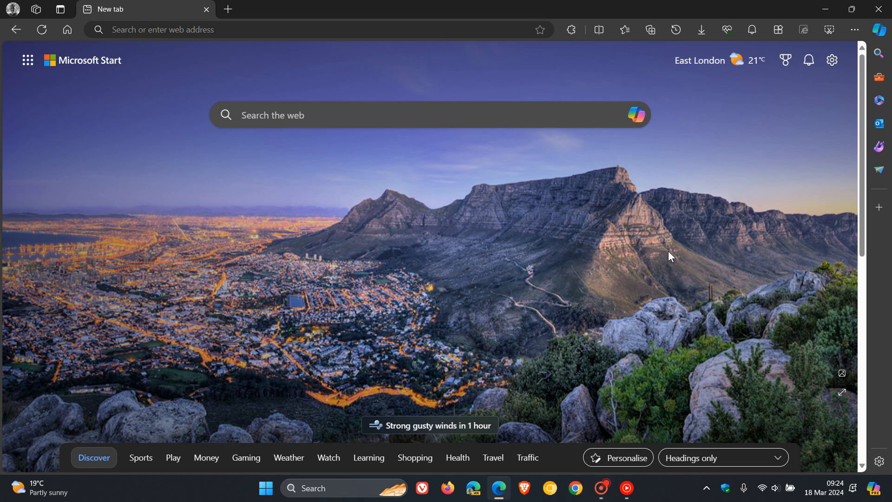
mouse_move(769, 75)
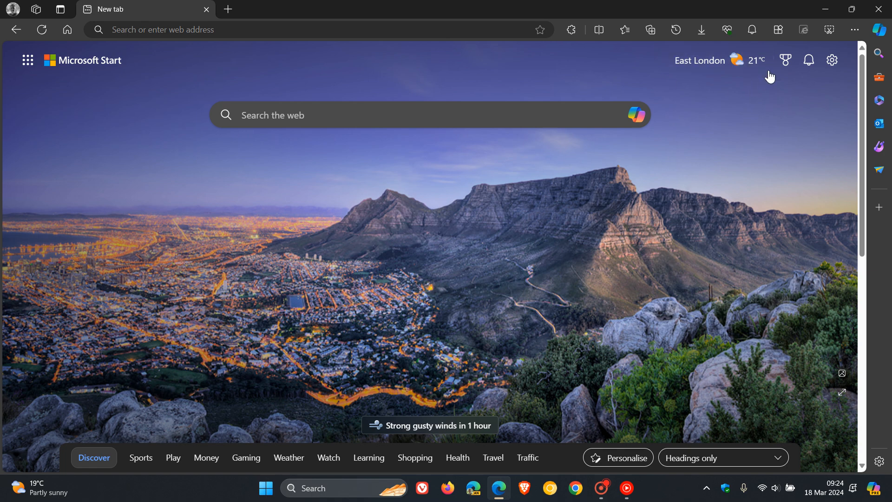
mouse_move(657, 82)
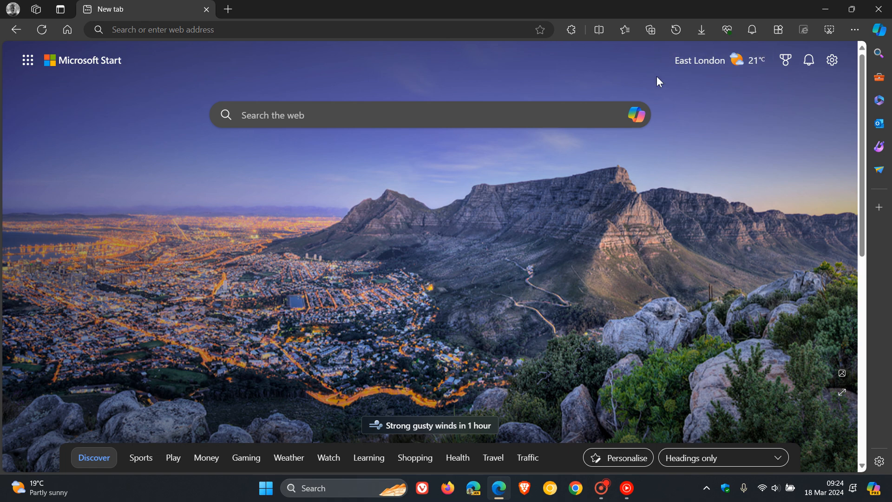
mouse_move(761, 67)
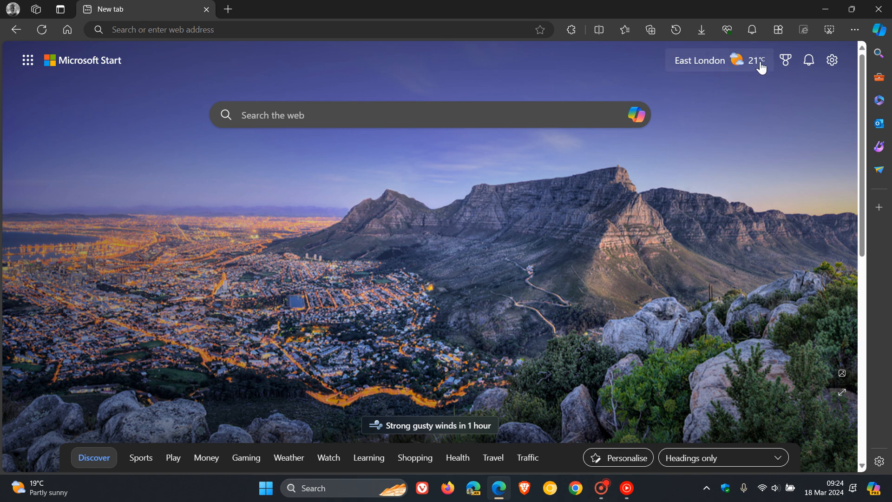
mouse_move(687, 48)
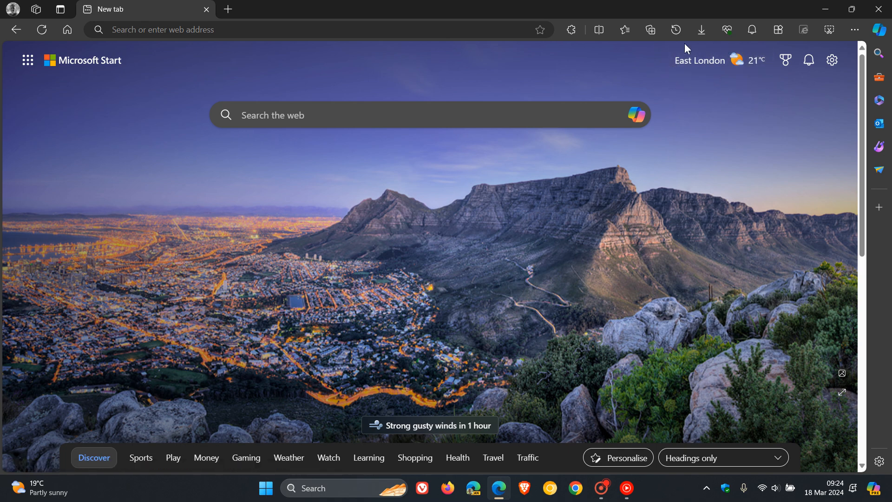
mouse_move(831, 60)
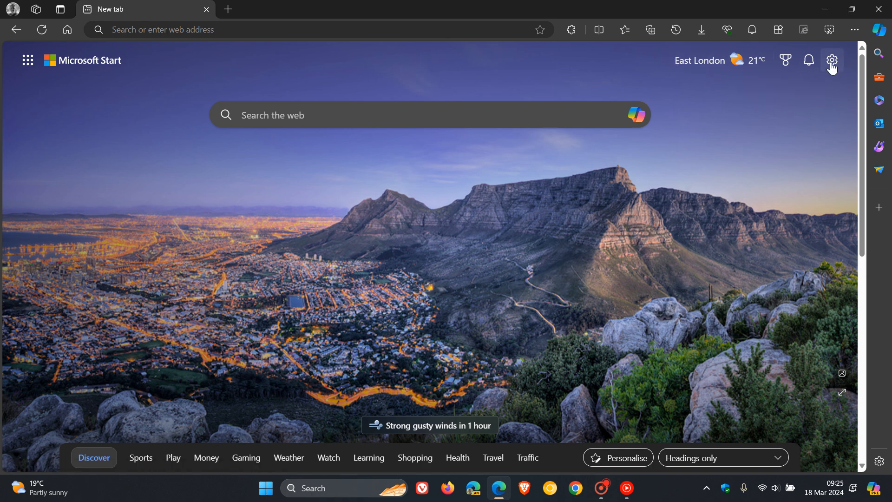
mouse_move(831, 61)
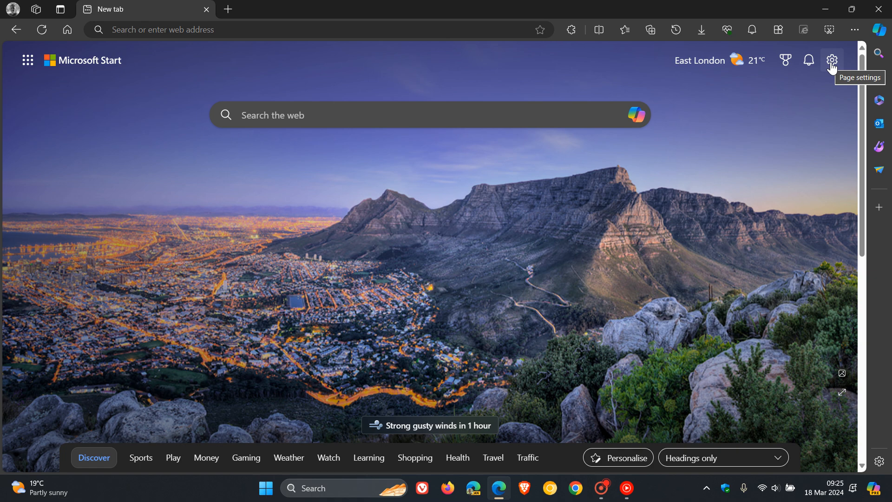
- Look through the new tab page settings for a way to hide the weather alert, then close them
click(831, 60)
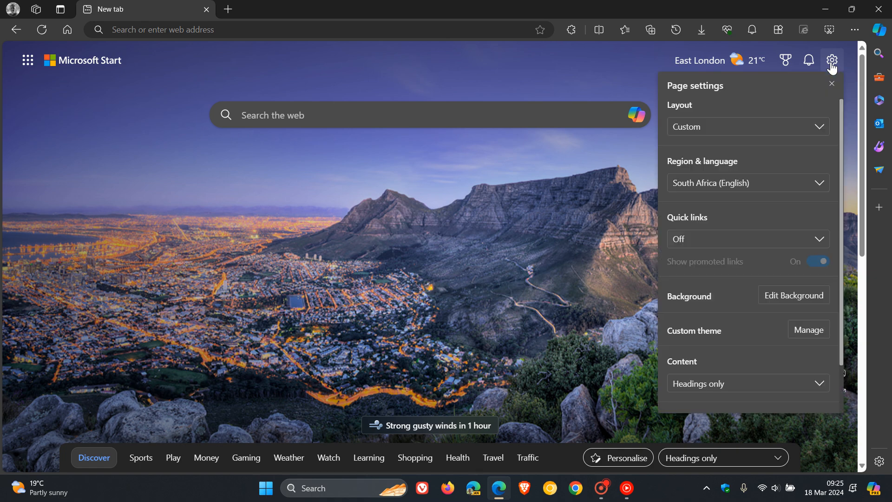
mouse_move(768, 96)
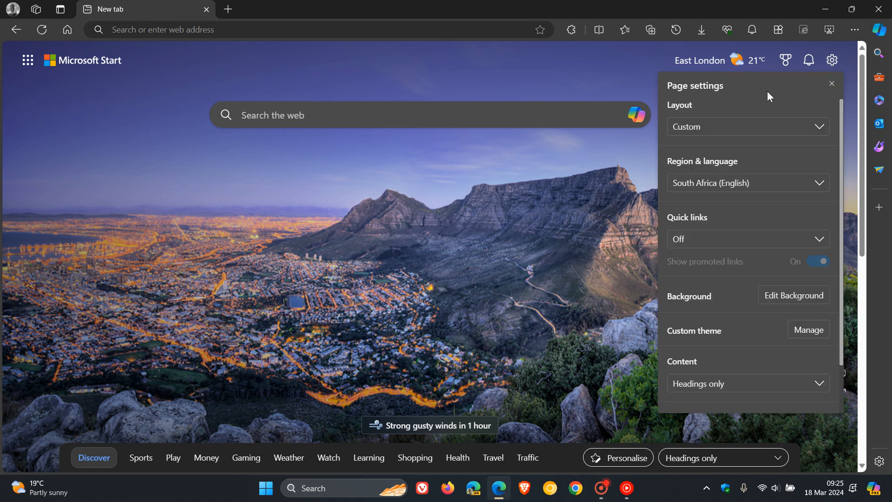
mouse_move(747, 115)
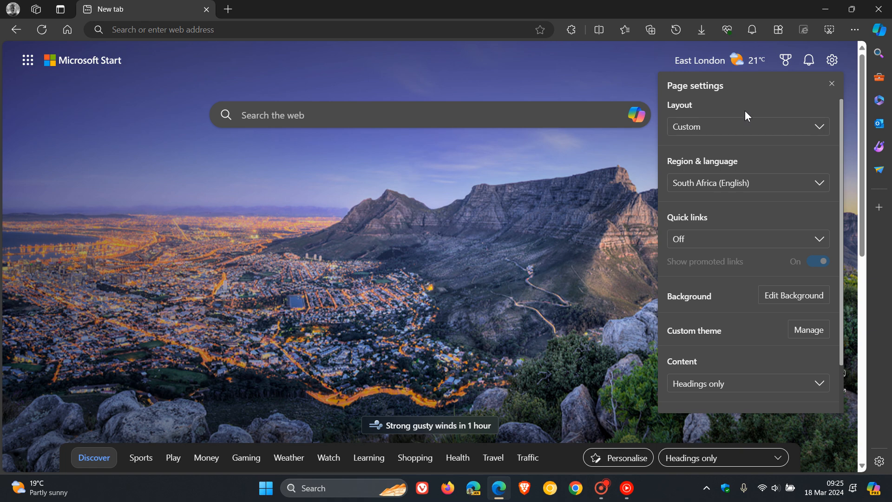
scroll(down, 3)
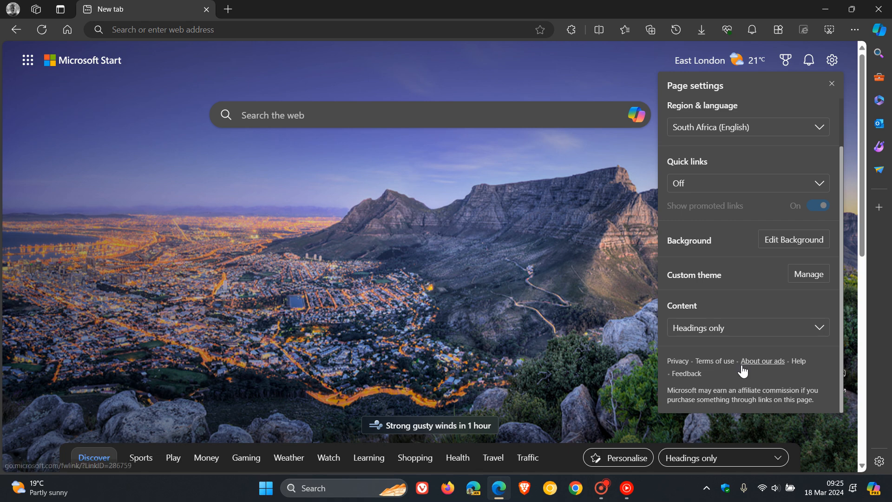
mouse_move(726, 171)
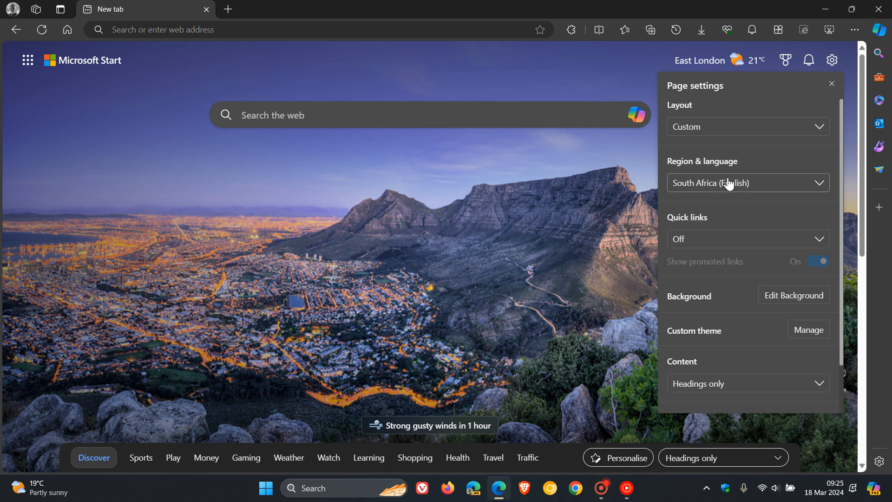
click(587, 219)
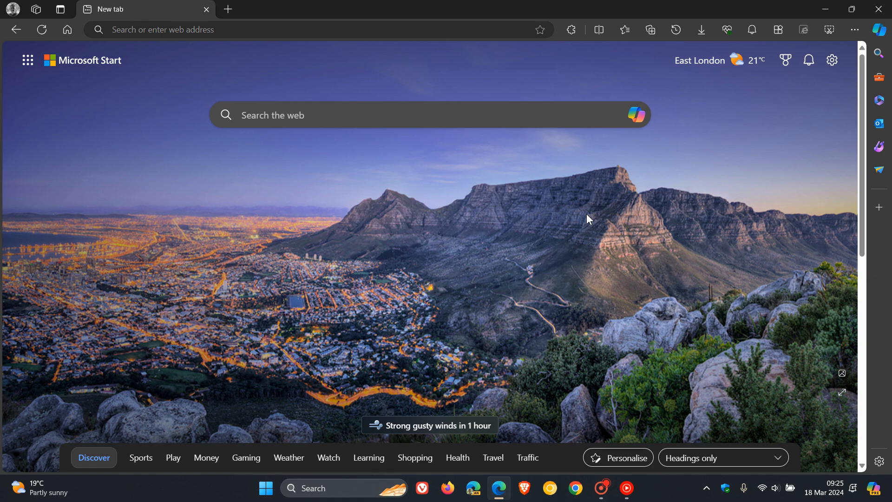
click(719, 59)
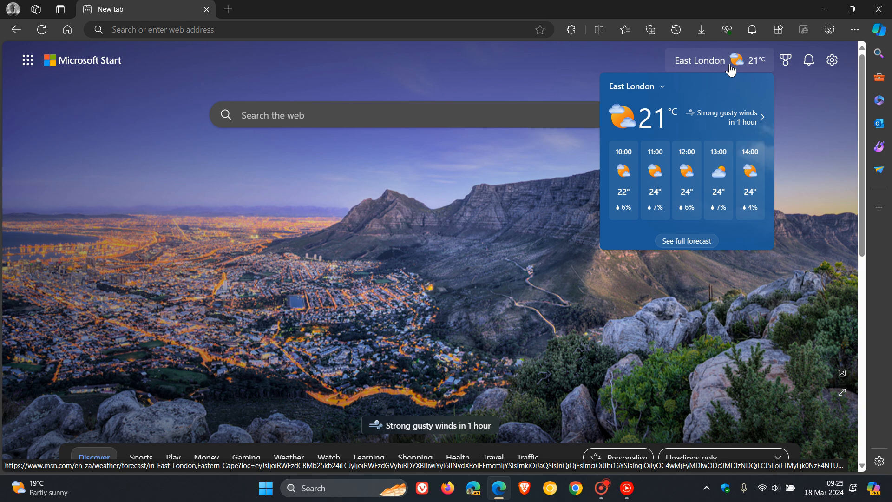
mouse_move(813, 158)
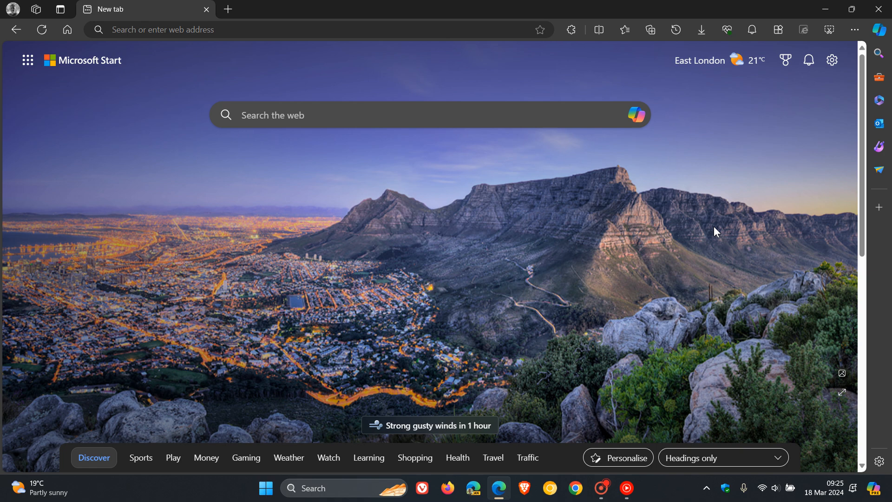
mouse_move(641, 73)
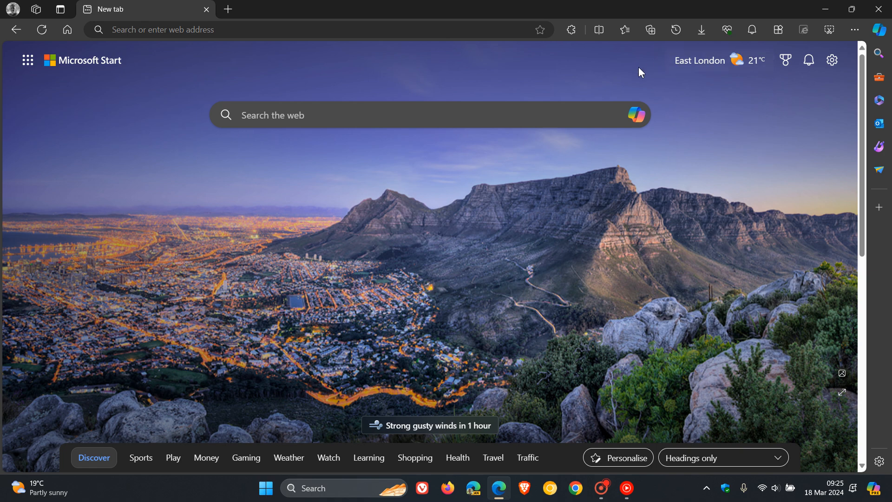
mouse_move(753, 75)
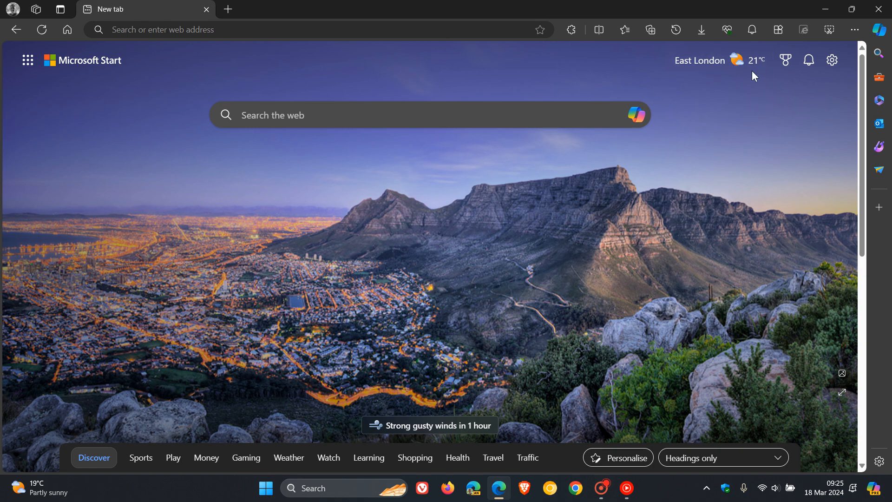
mouse_move(754, 180)
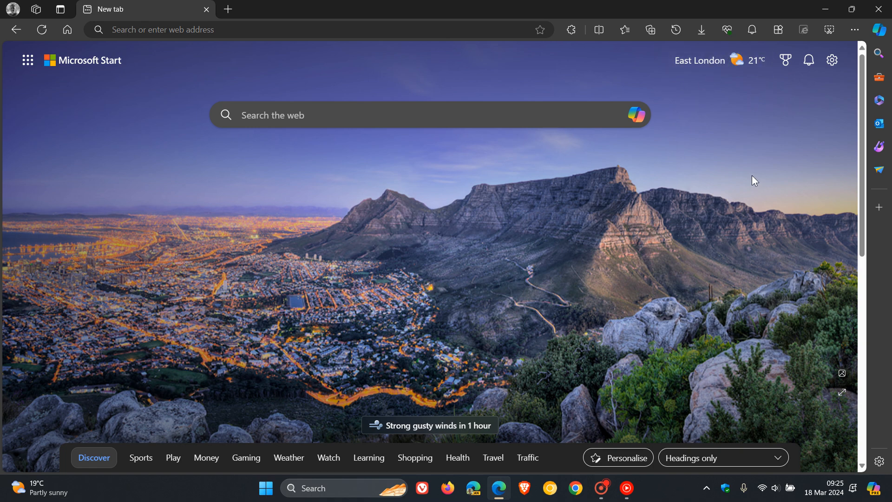
mouse_move(713, 59)
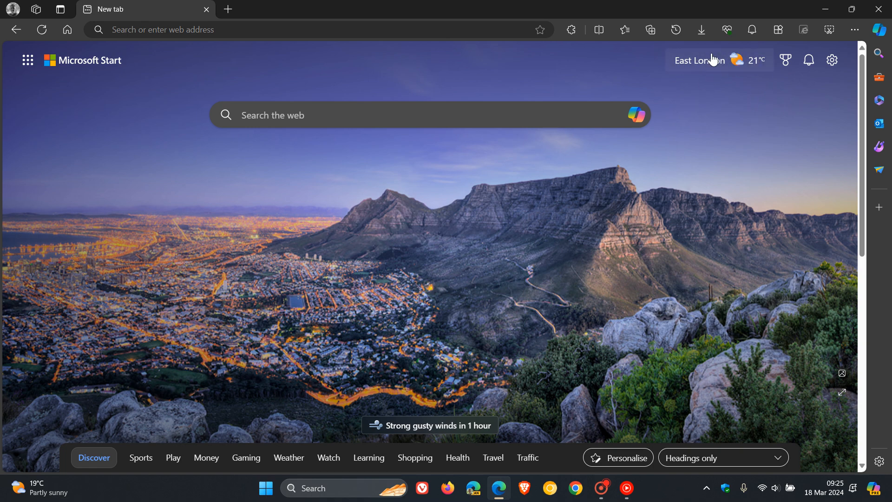
mouse_move(754, 205)
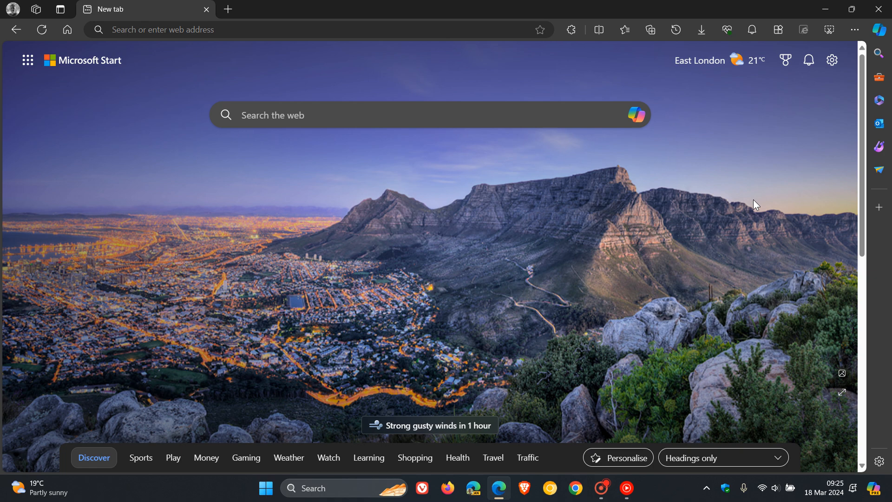
mouse_move(332, 406)
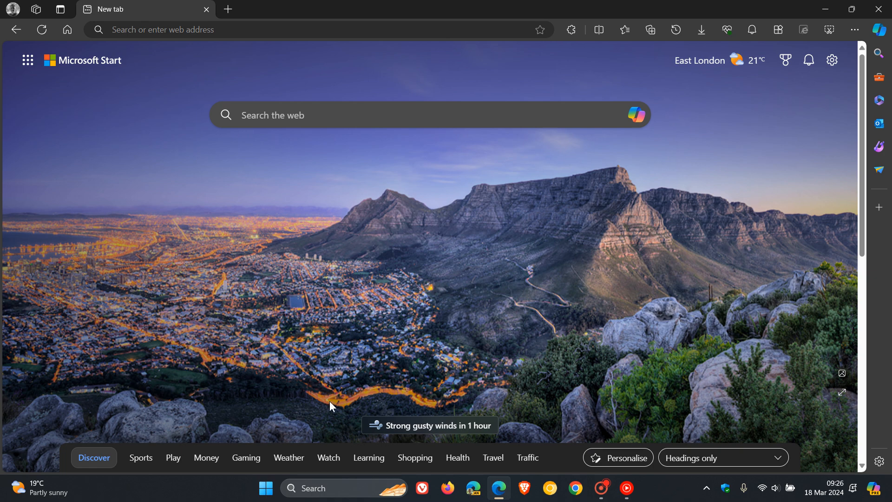
mouse_move(512, 418)
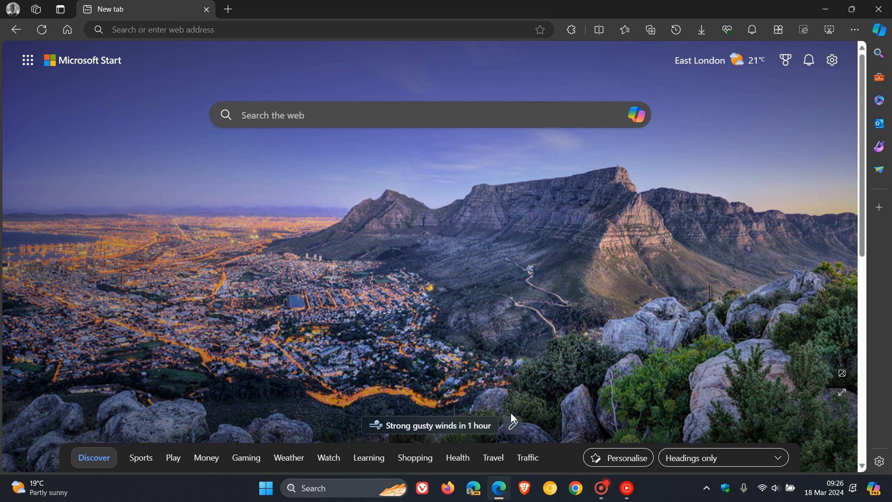
mouse_move(483, 397)
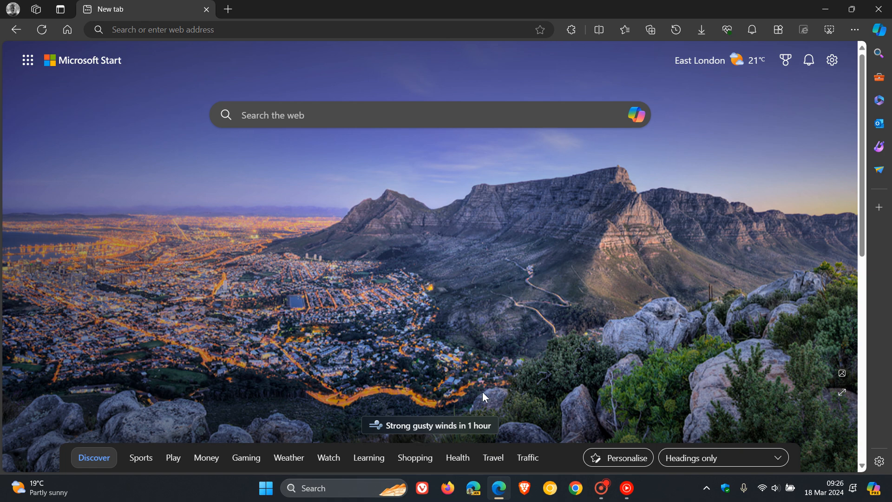
mouse_move(483, 441)
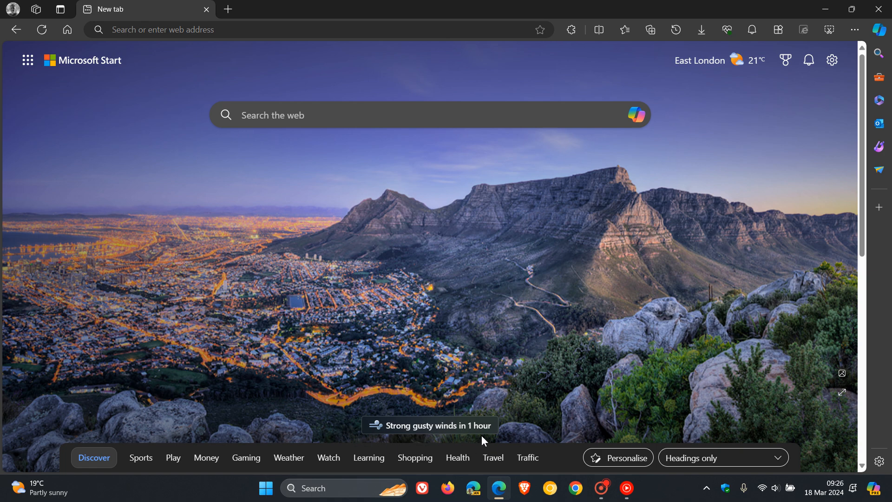
mouse_move(522, 427)
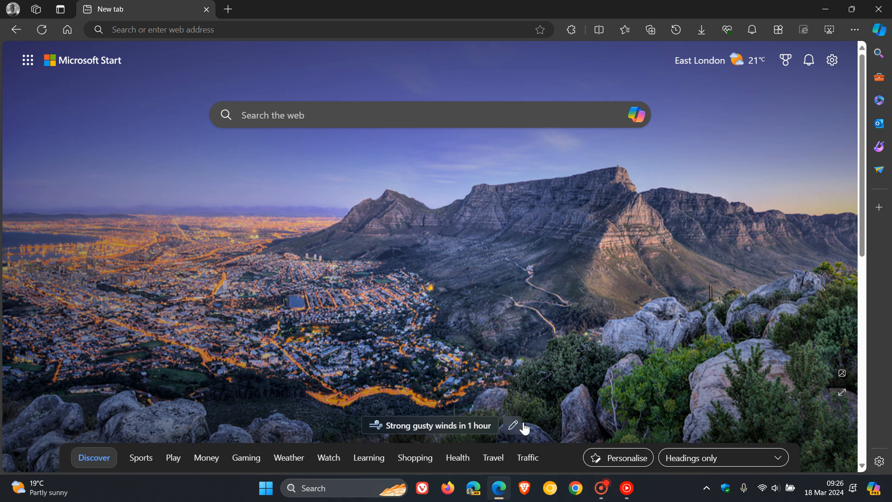
mouse_move(461, 373)
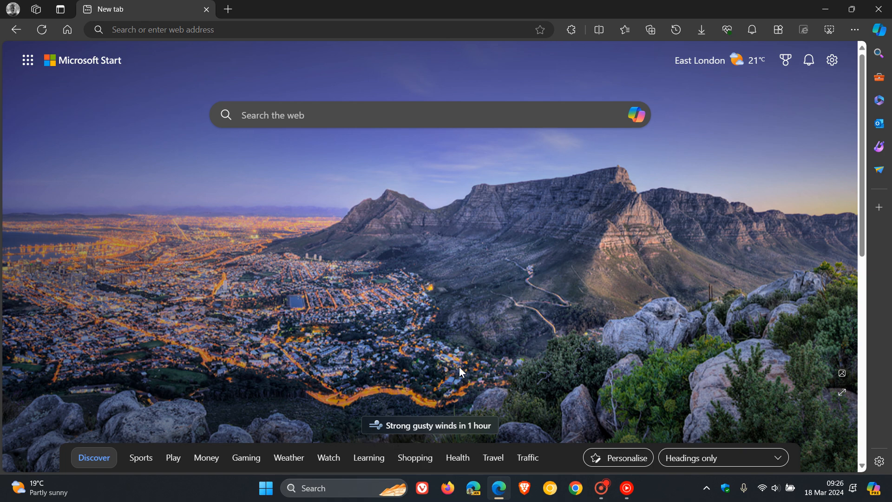
mouse_move(467, 431)
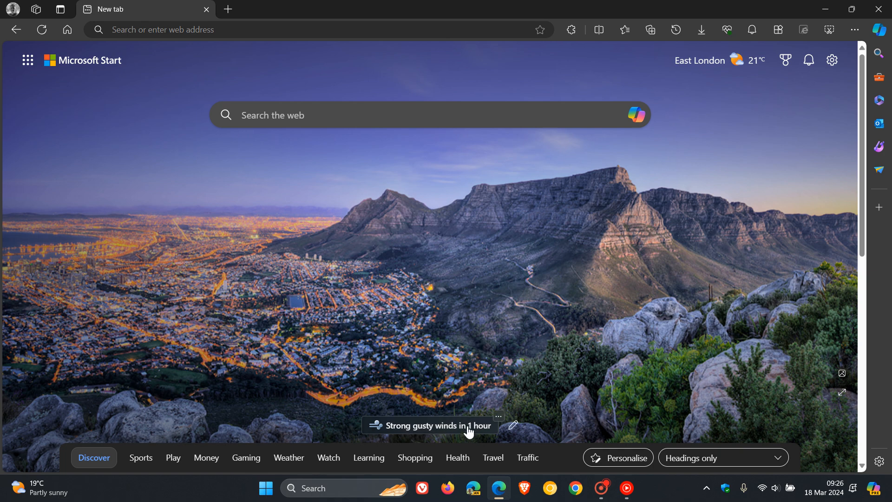
mouse_move(499, 420)
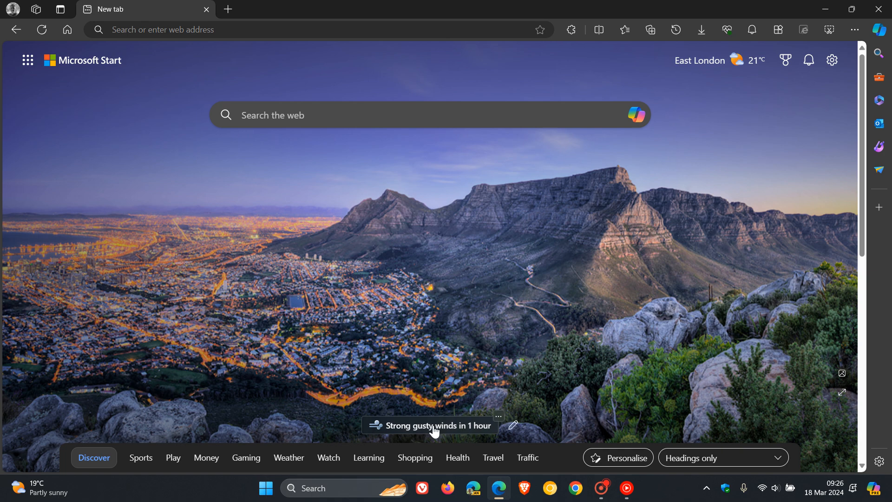
mouse_move(498, 423)
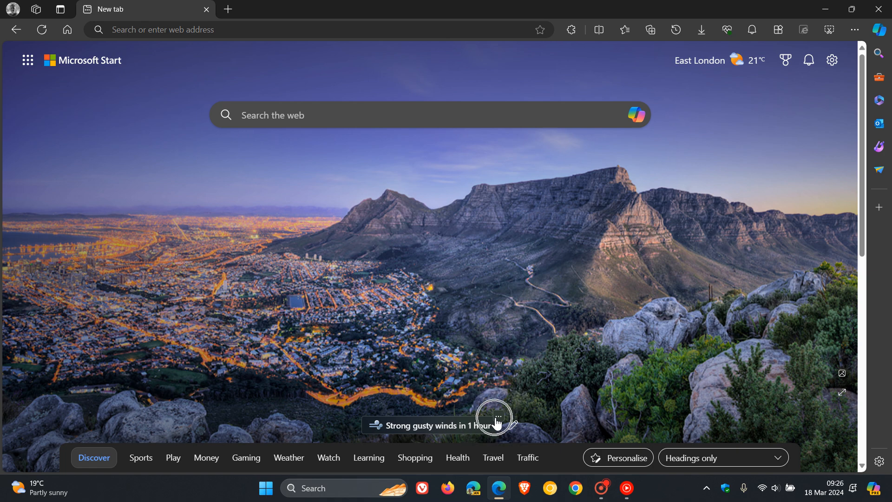
- Hide the 'Strong gusty winds in 1 hour' alert card via its options menu
click(495, 417)
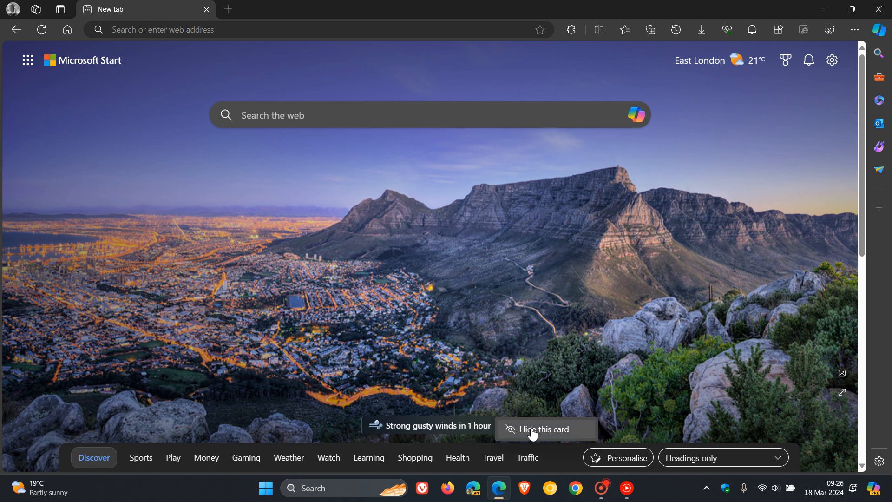
click(545, 430)
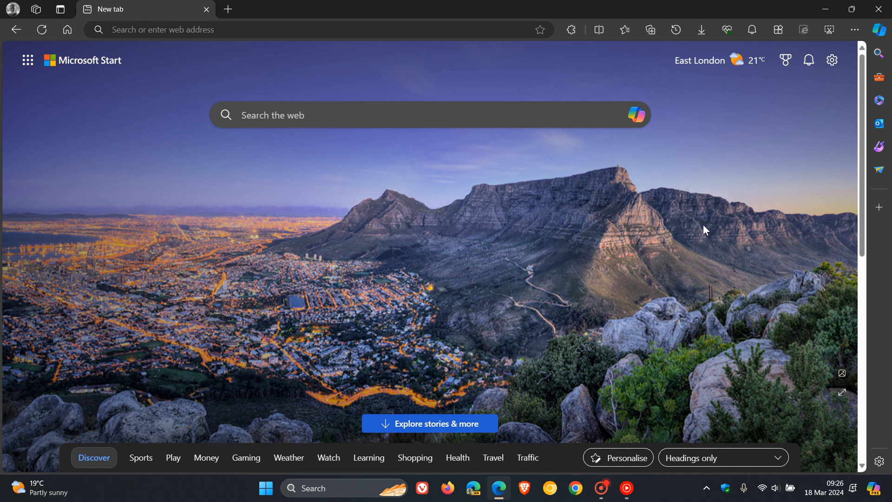
mouse_move(719, 61)
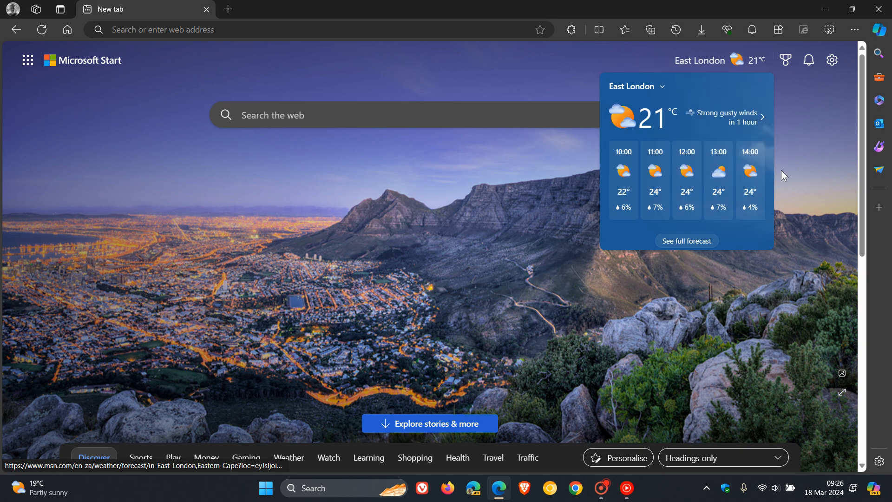
mouse_move(810, 183)
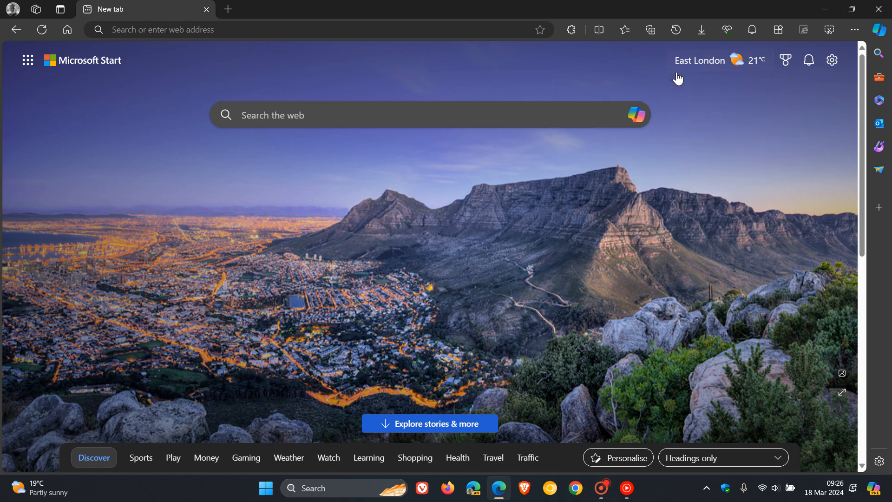
mouse_move(831, 60)
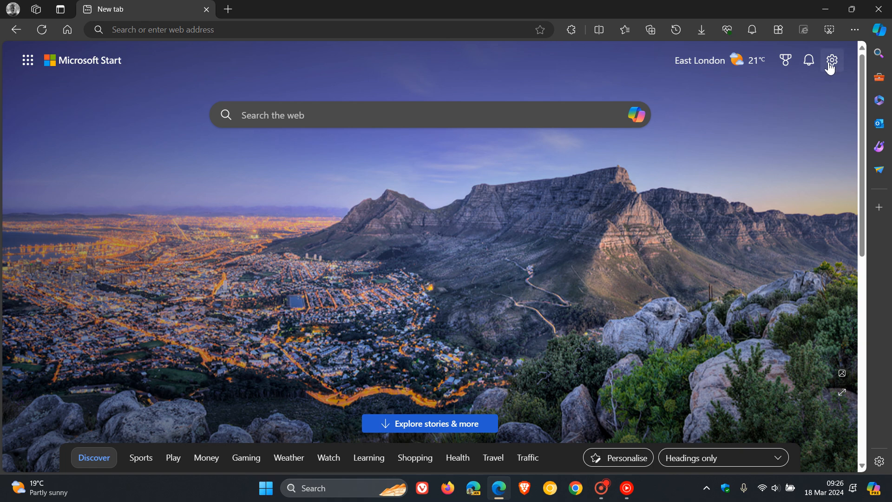
click(831, 59)
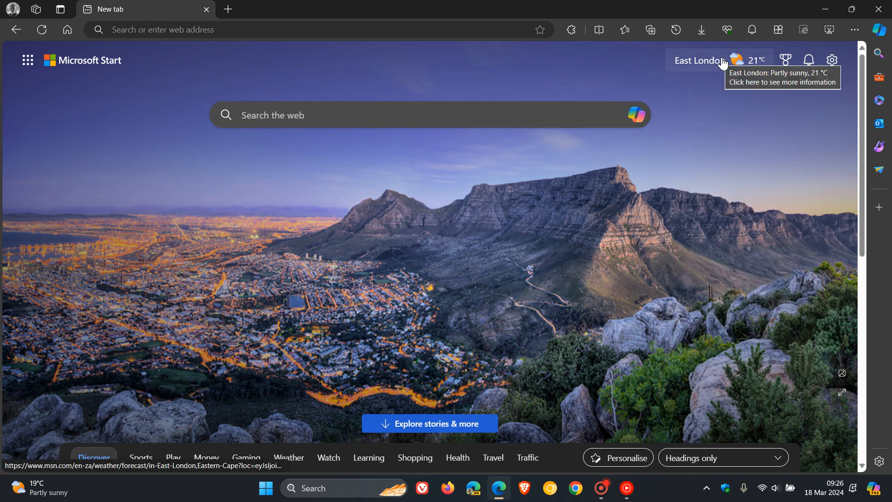
mouse_move(55, 72)
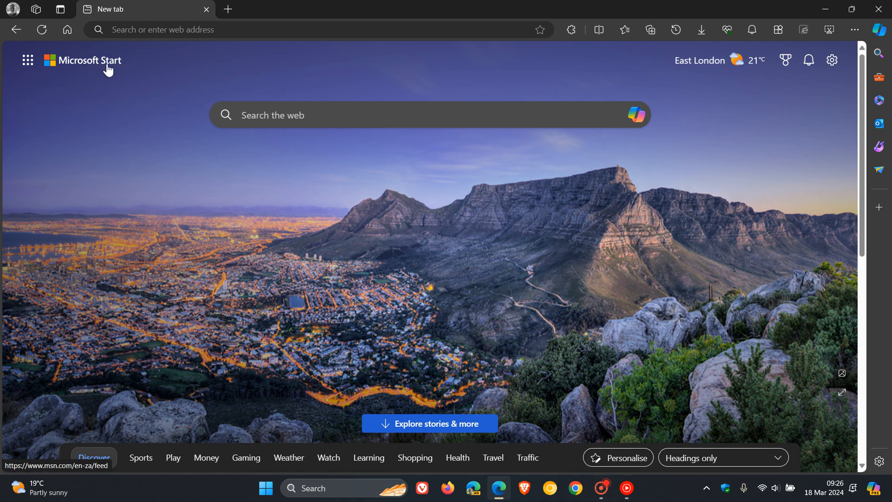
mouse_move(288, 63)
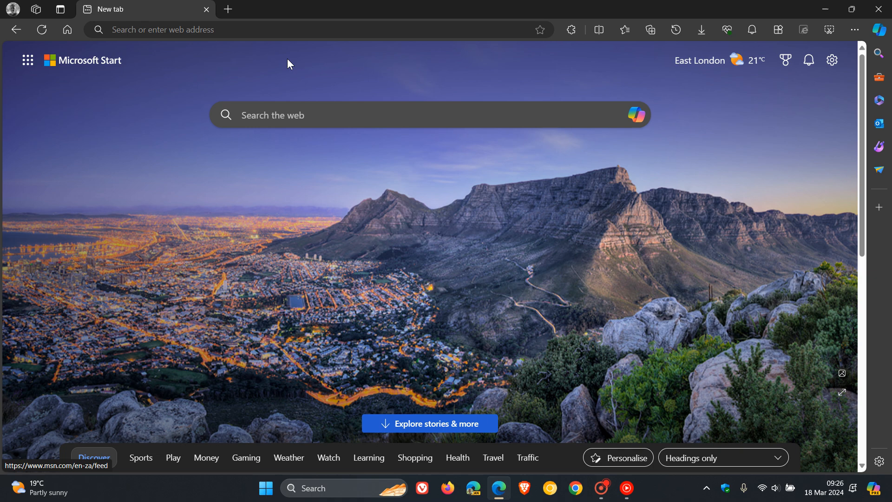
mouse_move(743, 59)
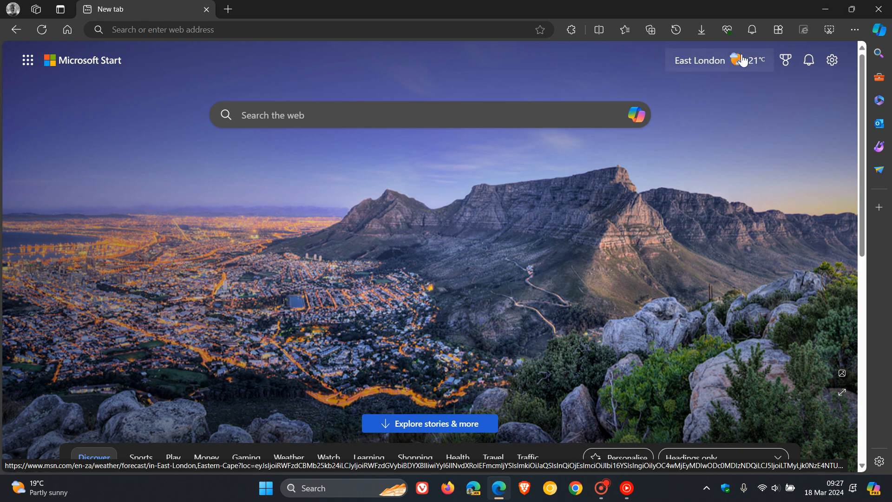
click(831, 60)
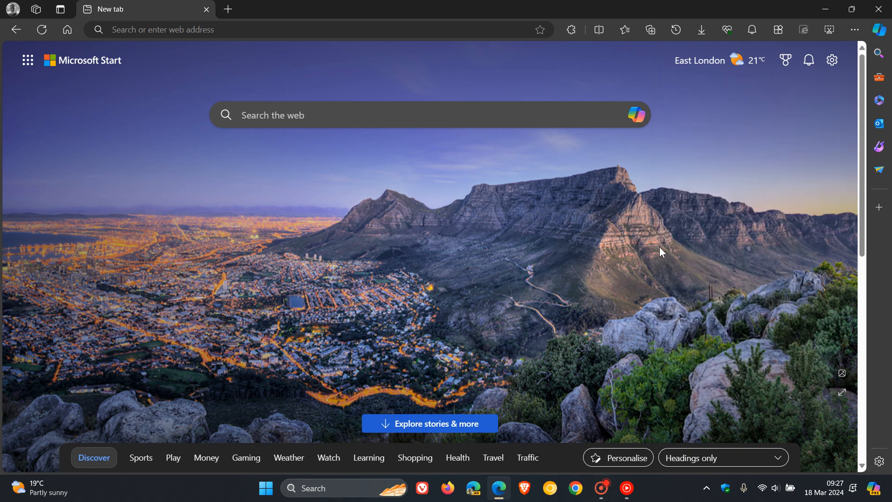
mouse_move(746, 200)
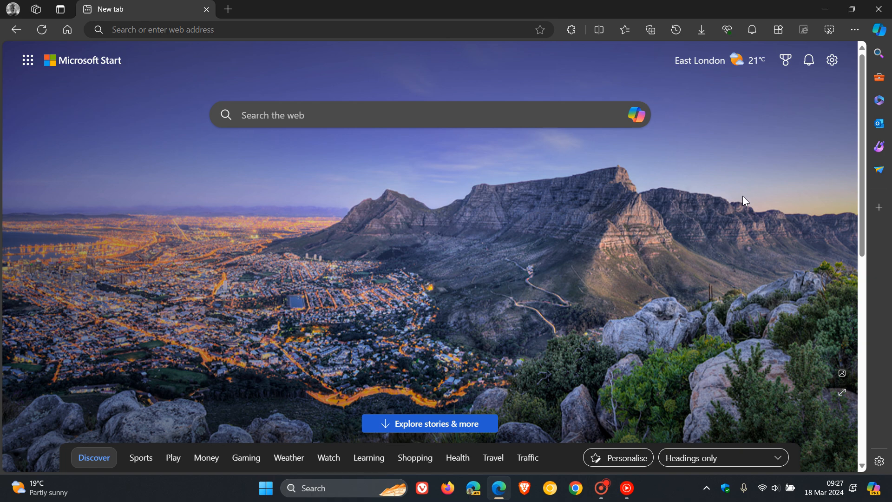
mouse_move(709, 65)
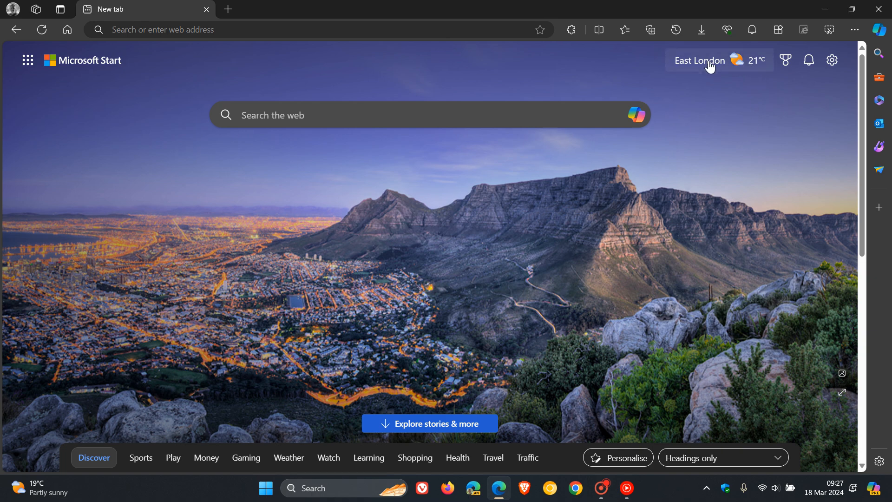
mouse_move(710, 82)
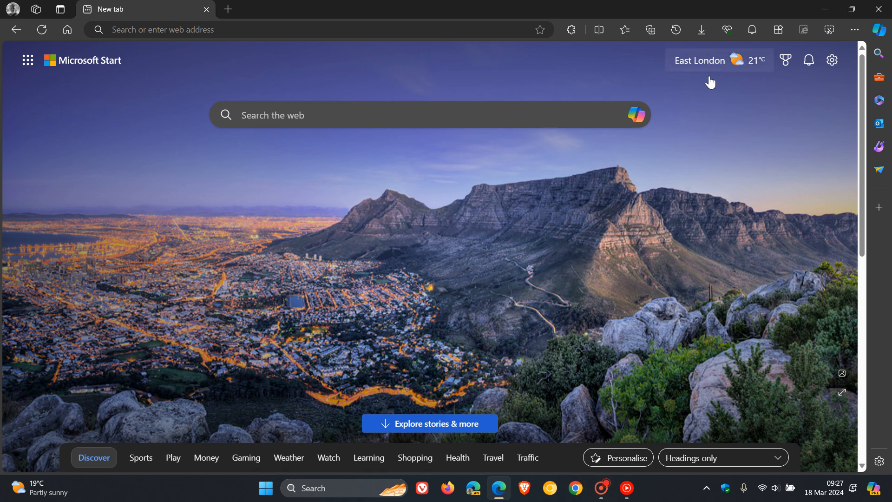
mouse_move(608, 243)
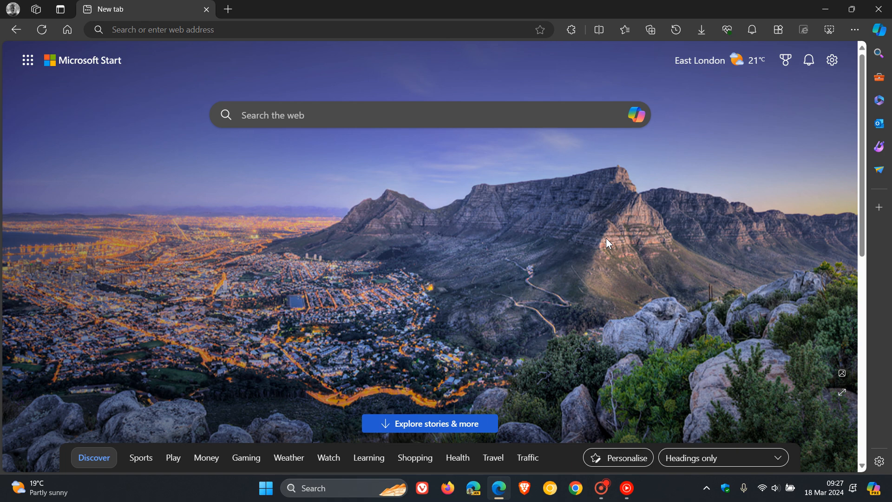